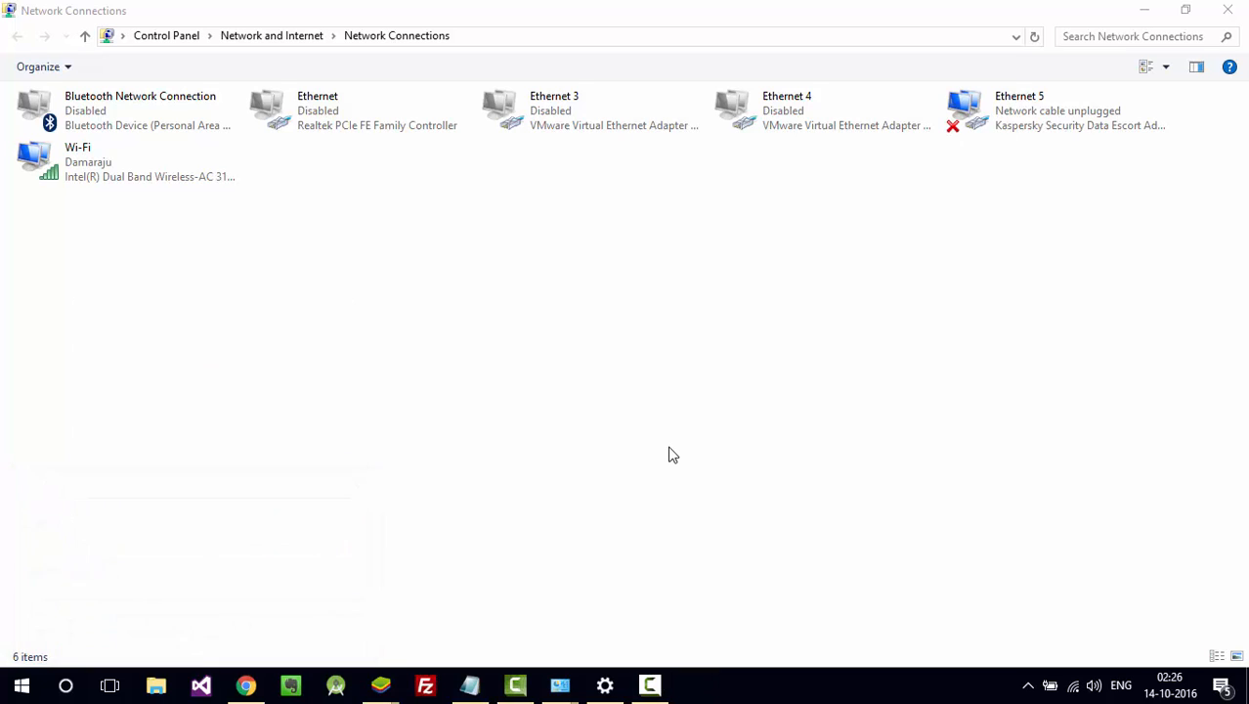
# Step: Launch Command Prompt as administrator from the taskbar cmd icon
pyautogui.click(694, 685)
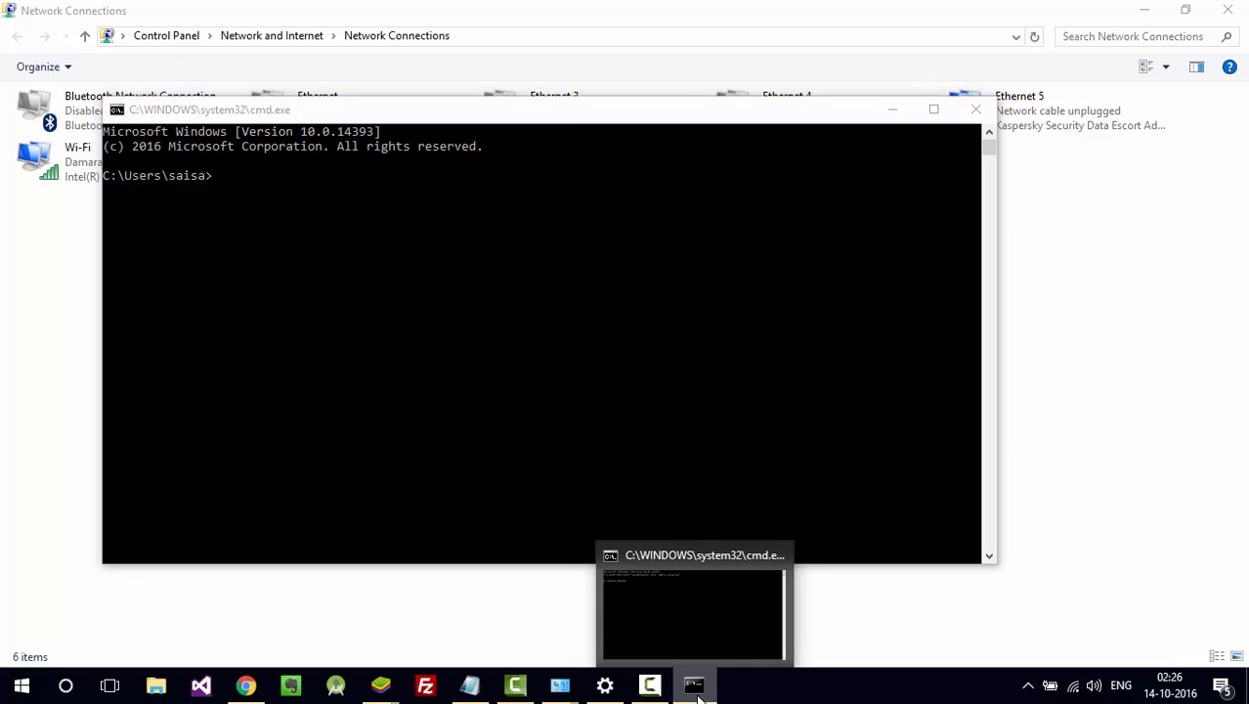
pyautogui.rightClick(693, 684)
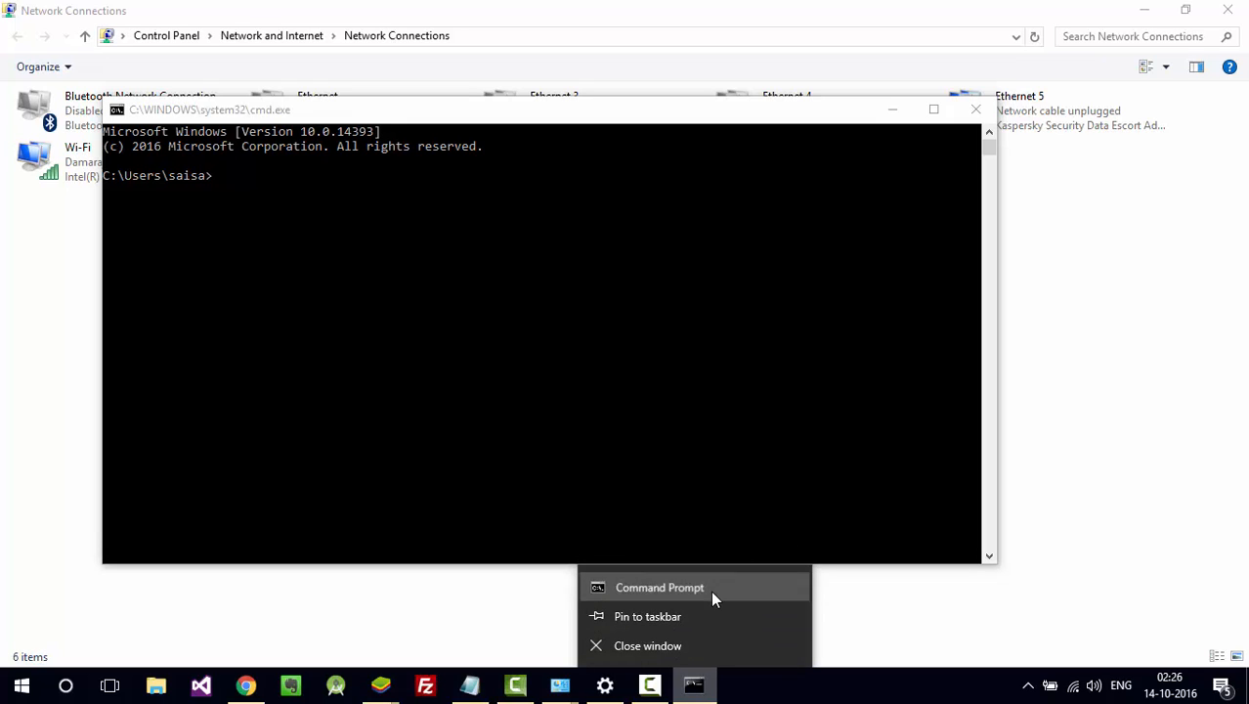
pyautogui.click(659, 587)
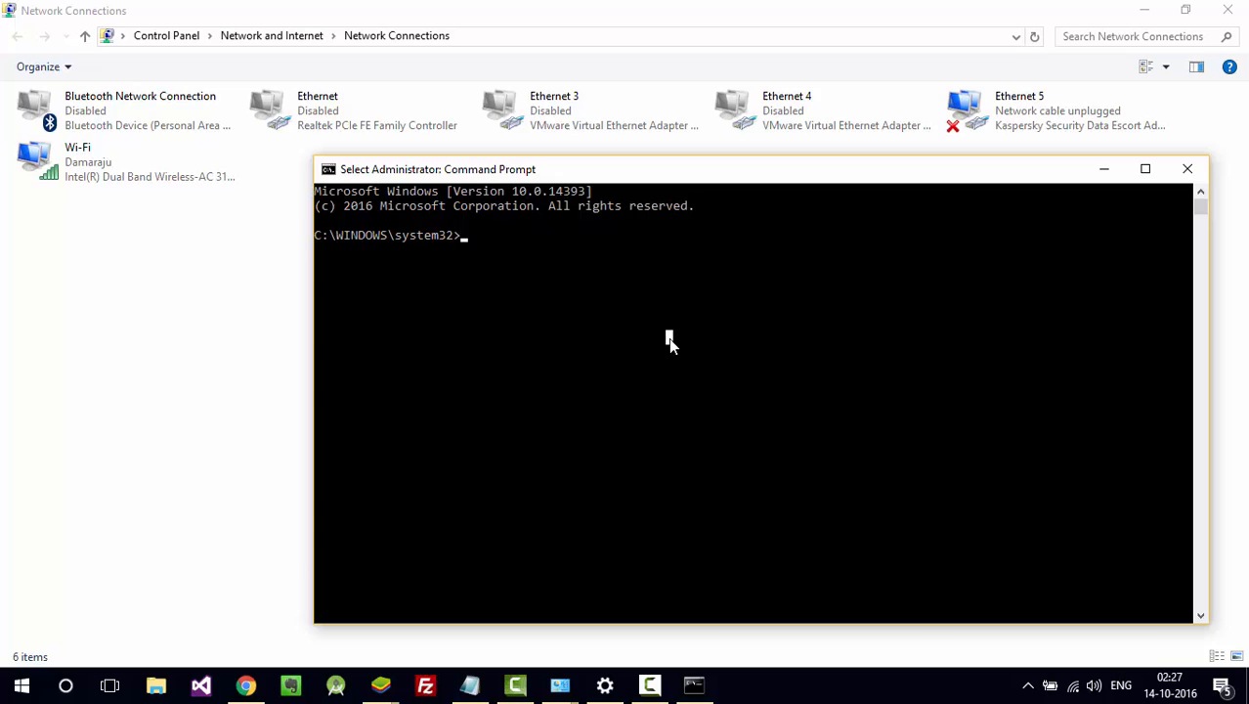
# Step: Run 'netsh wlan show profiles' to list the saved Wi-Fi profile names
pyautogui.write('netsh')
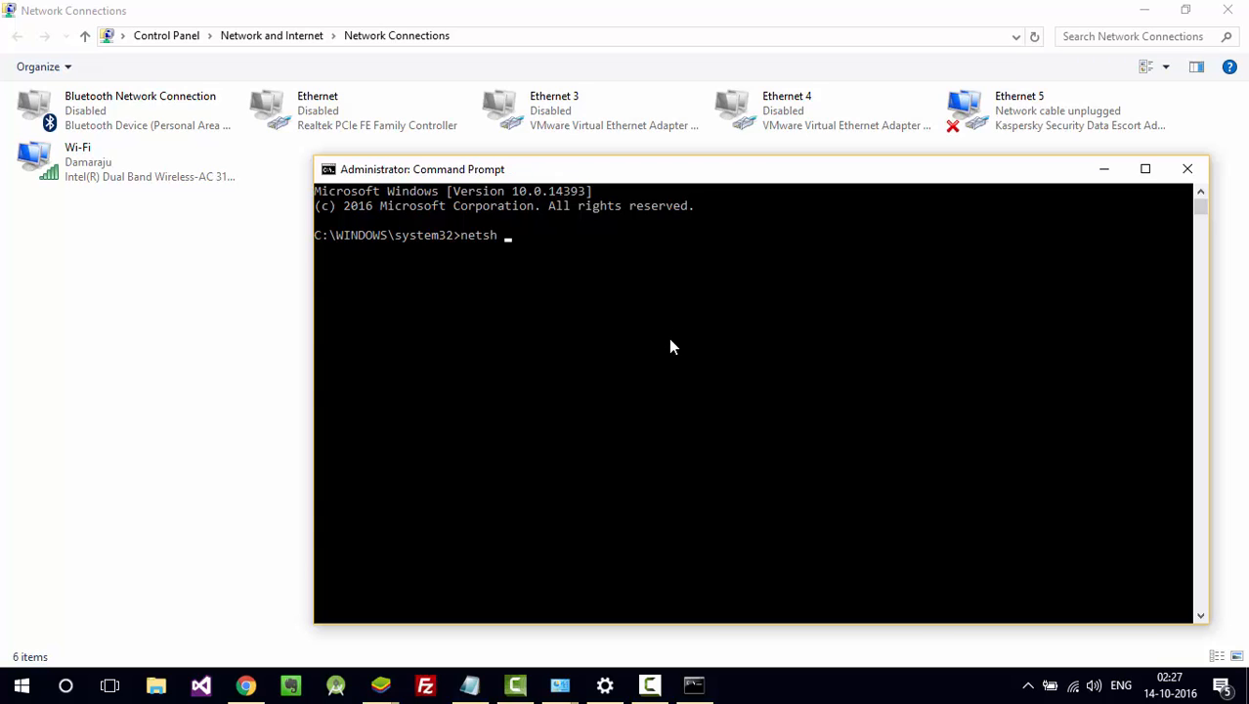
pyautogui.write('wlan')
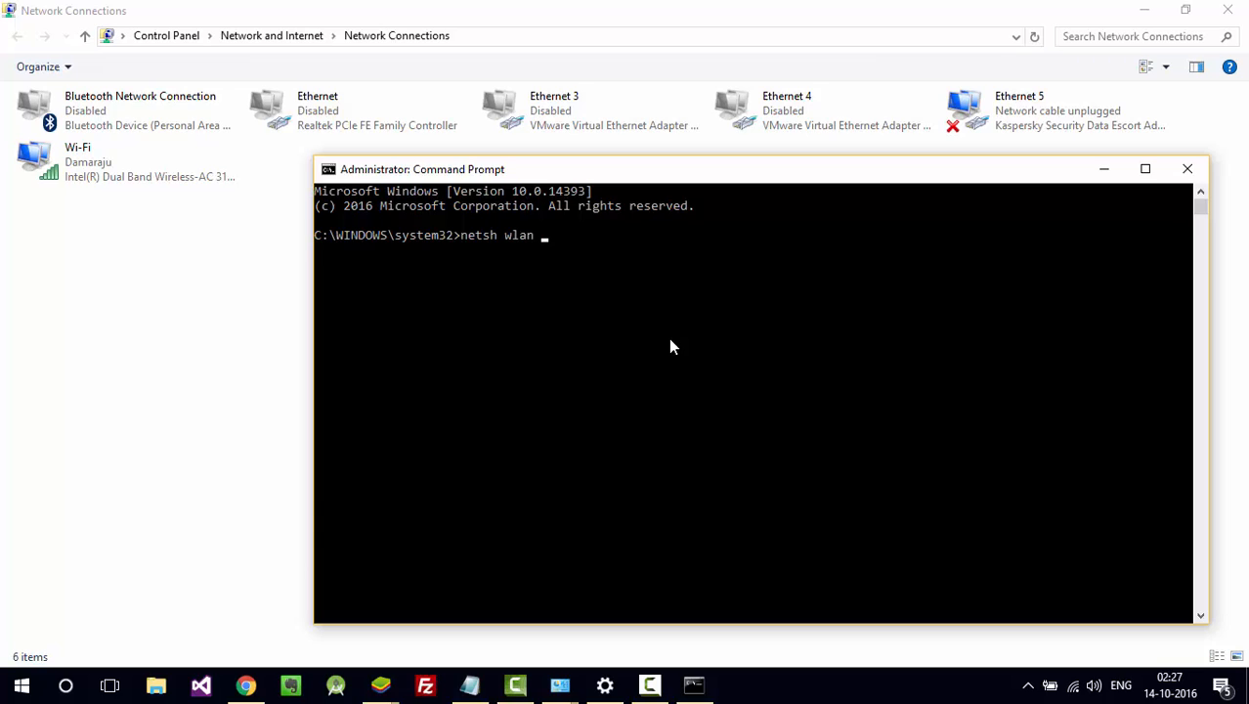
pyautogui.write('show pr')
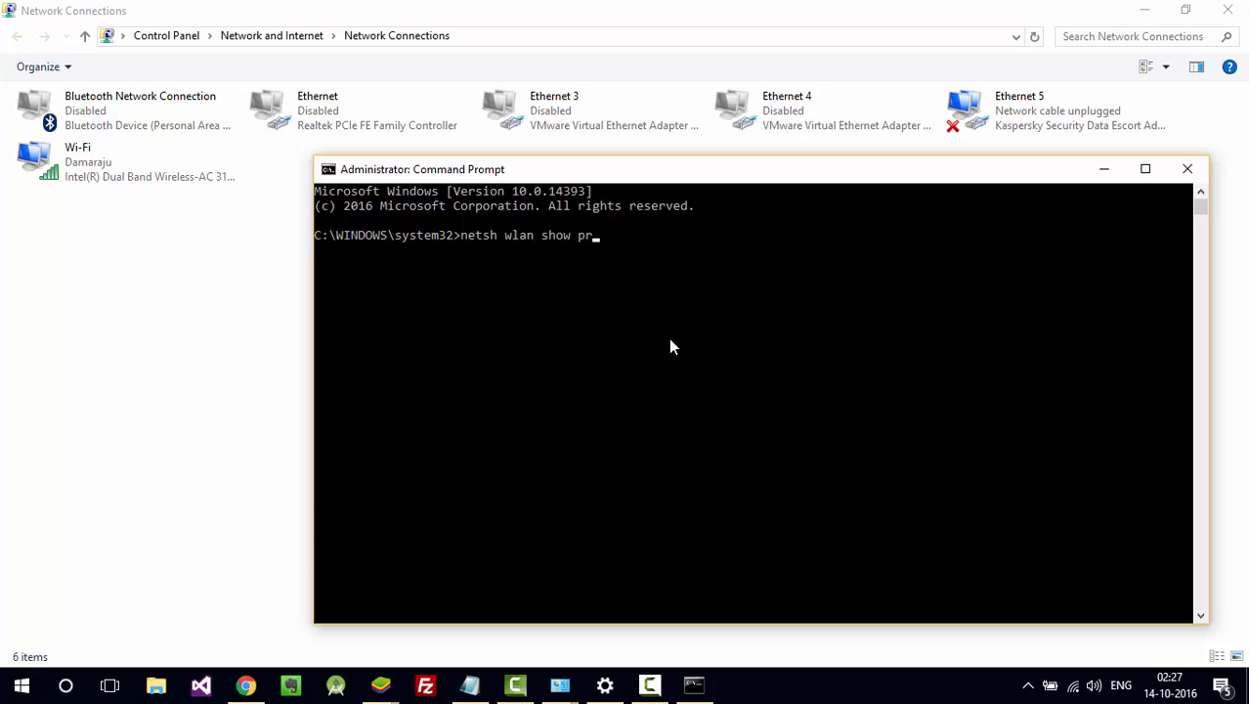
pyautogui.press('Enter')
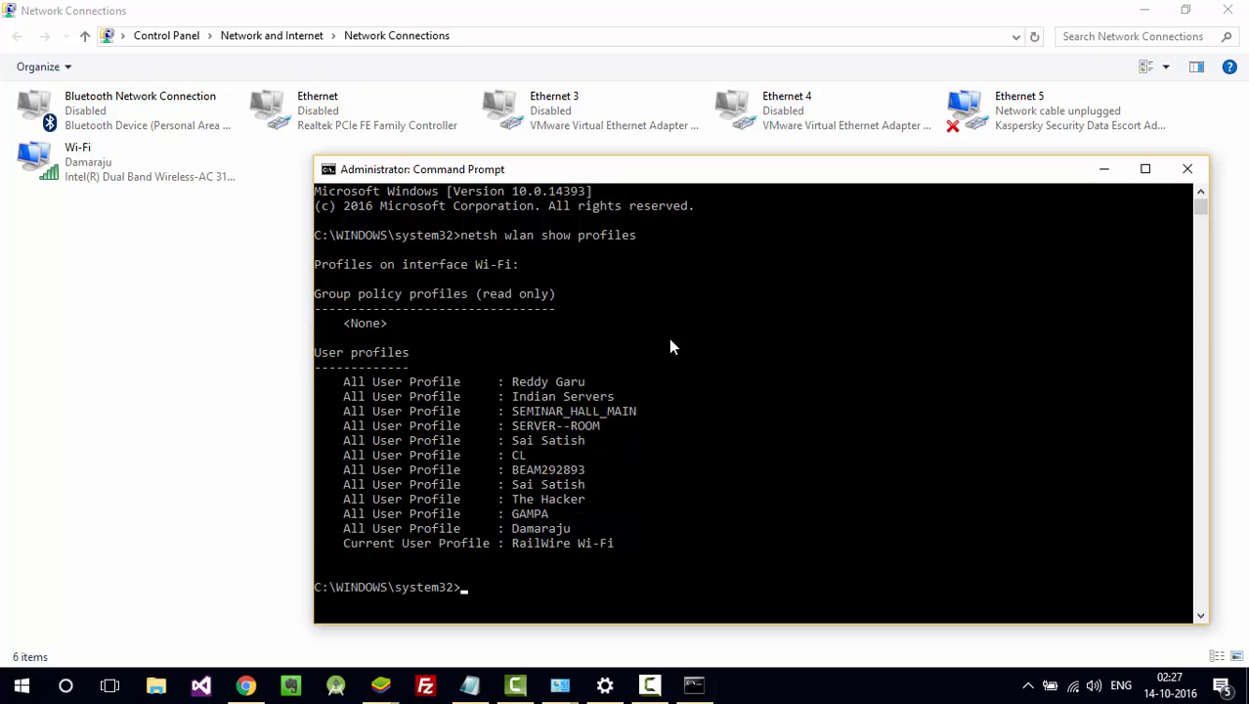
pyautogui.moveTo(627, 375)
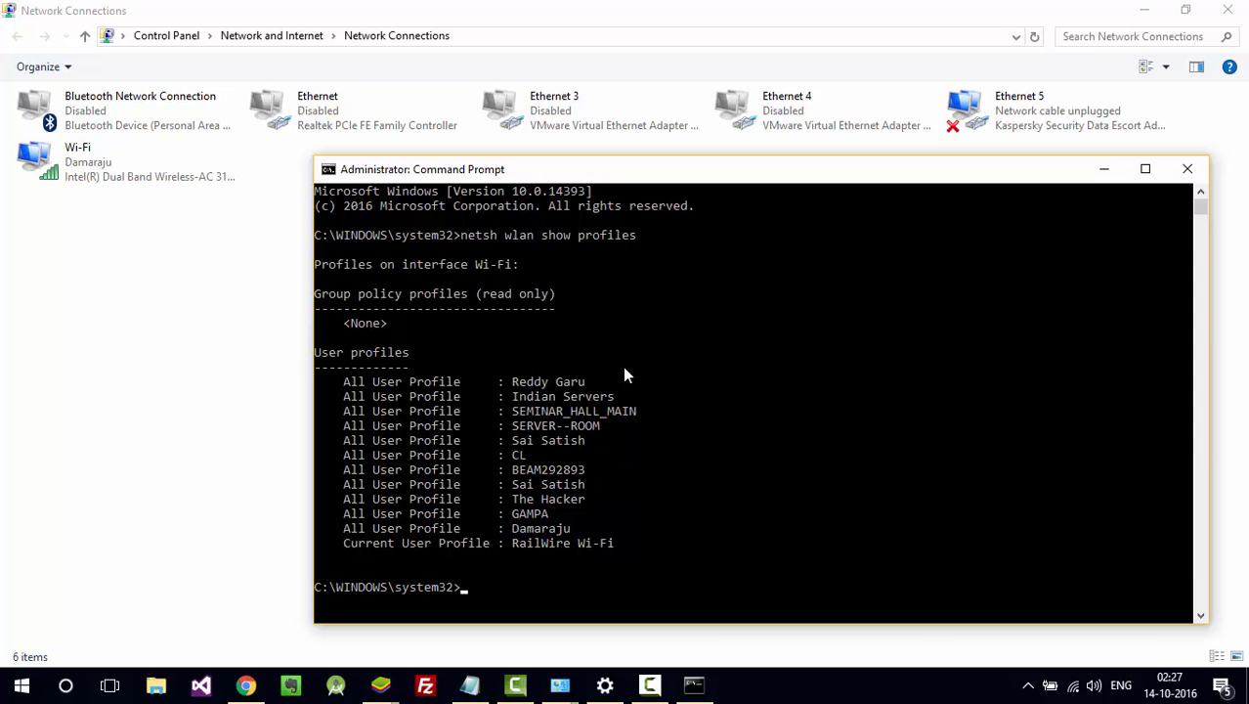
pyautogui.moveTo(597, 418)
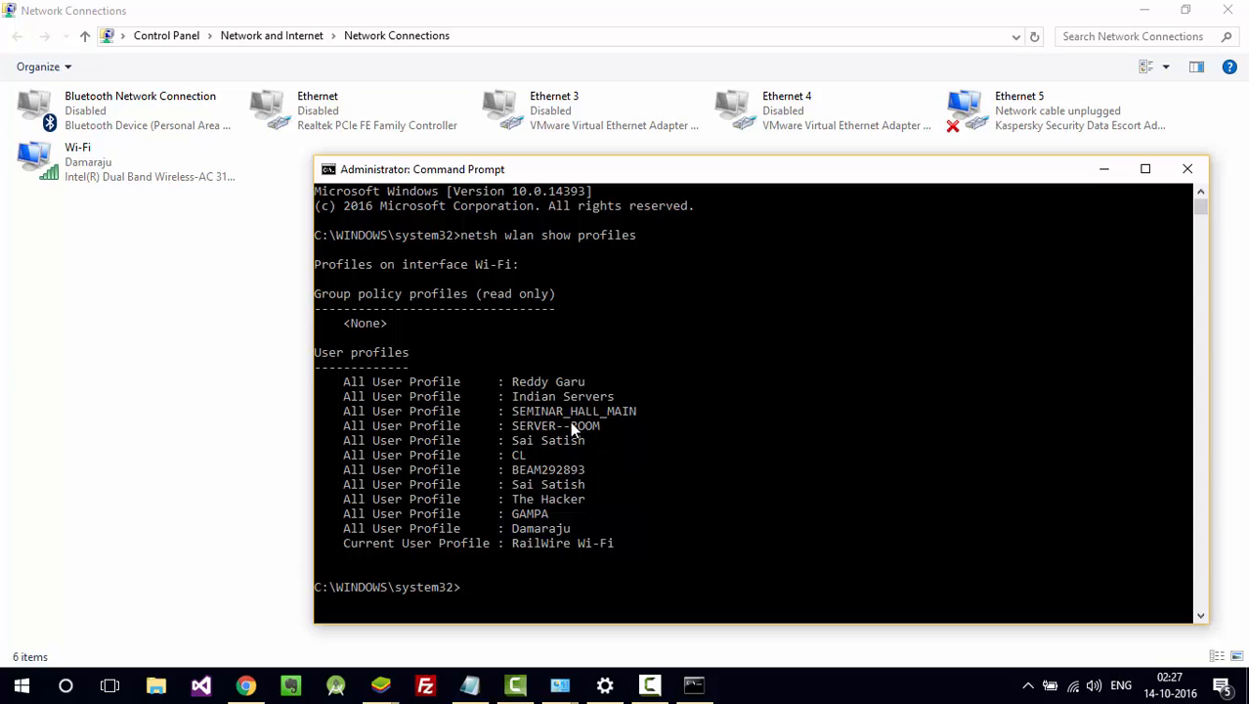
# Step: Run netsh wlan show profile for SEMINAR_HALL_MAIN with key=clear to show its key content
pyautogui.write('netsh')
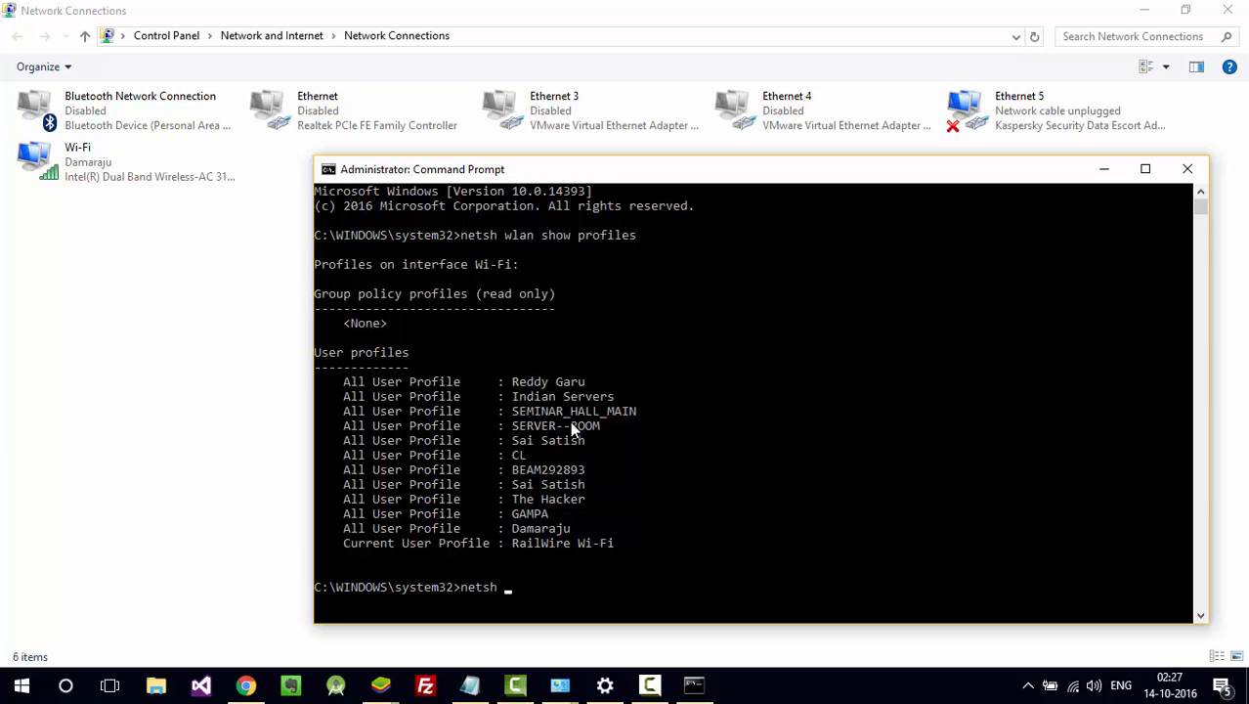
pyautogui.write('wlan')
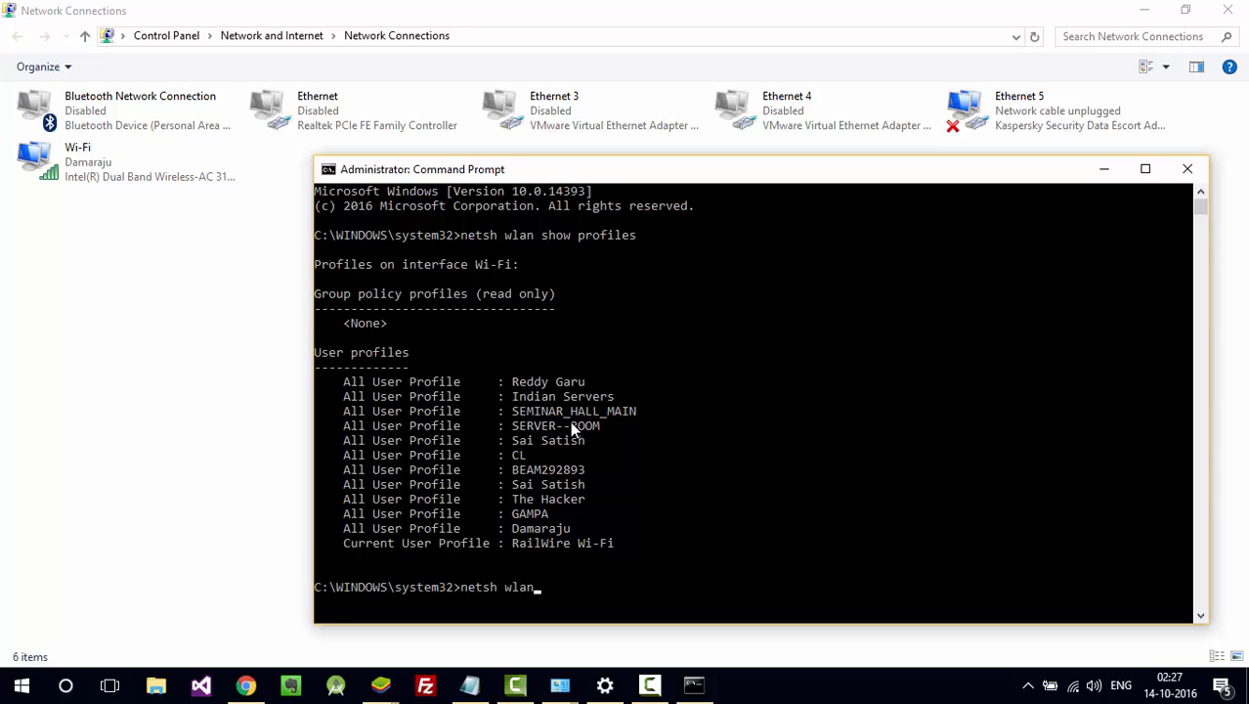
pyautogui.write('show')
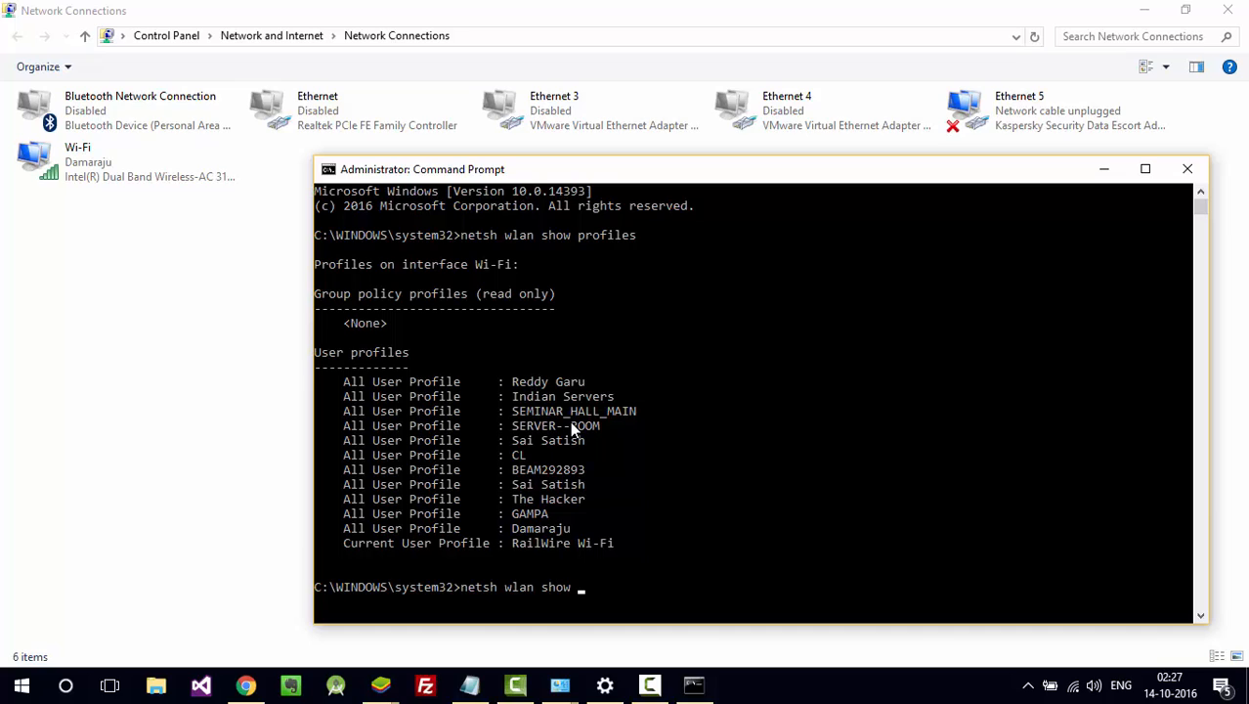
pyautogui.write('profiles')
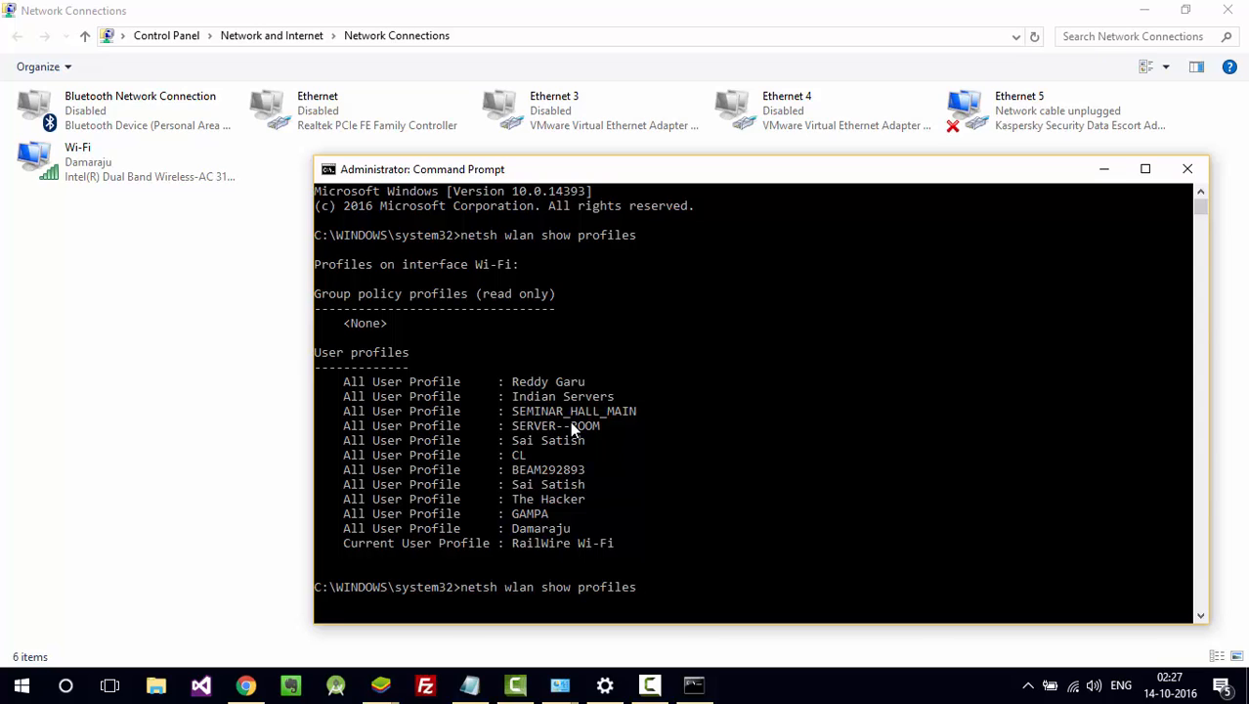
pyautogui.write('seminar')
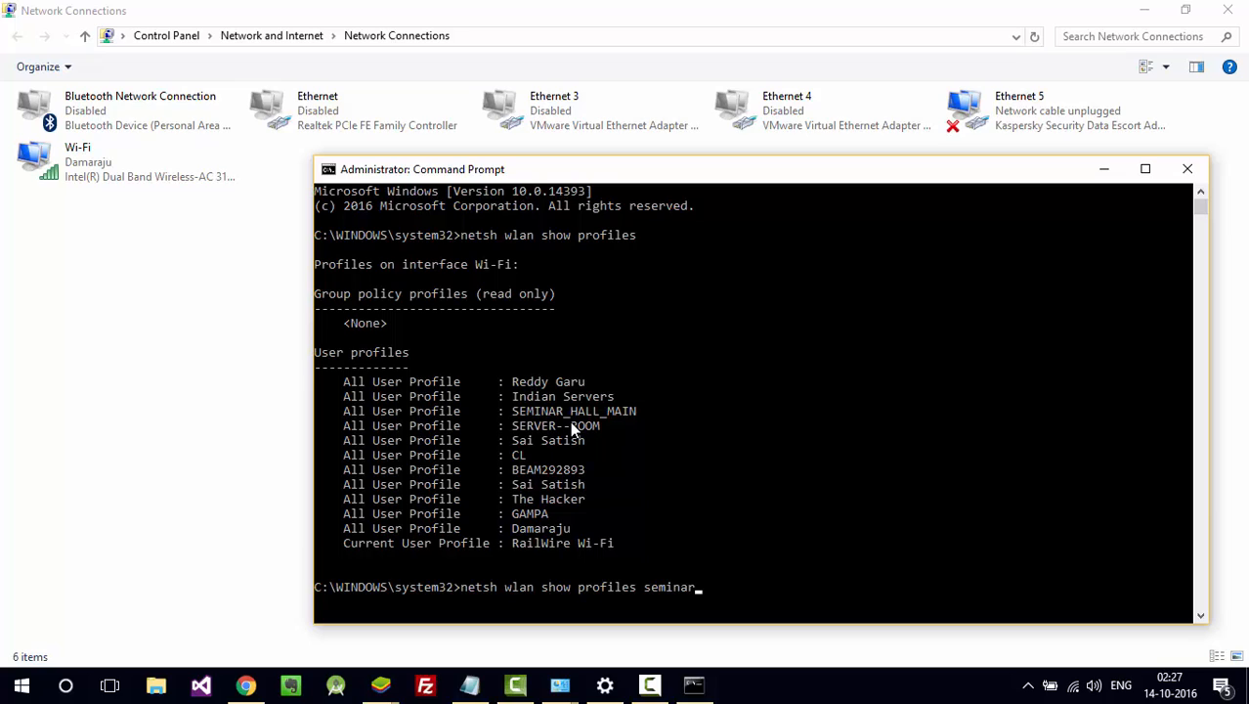
pyautogui.write('_ha')
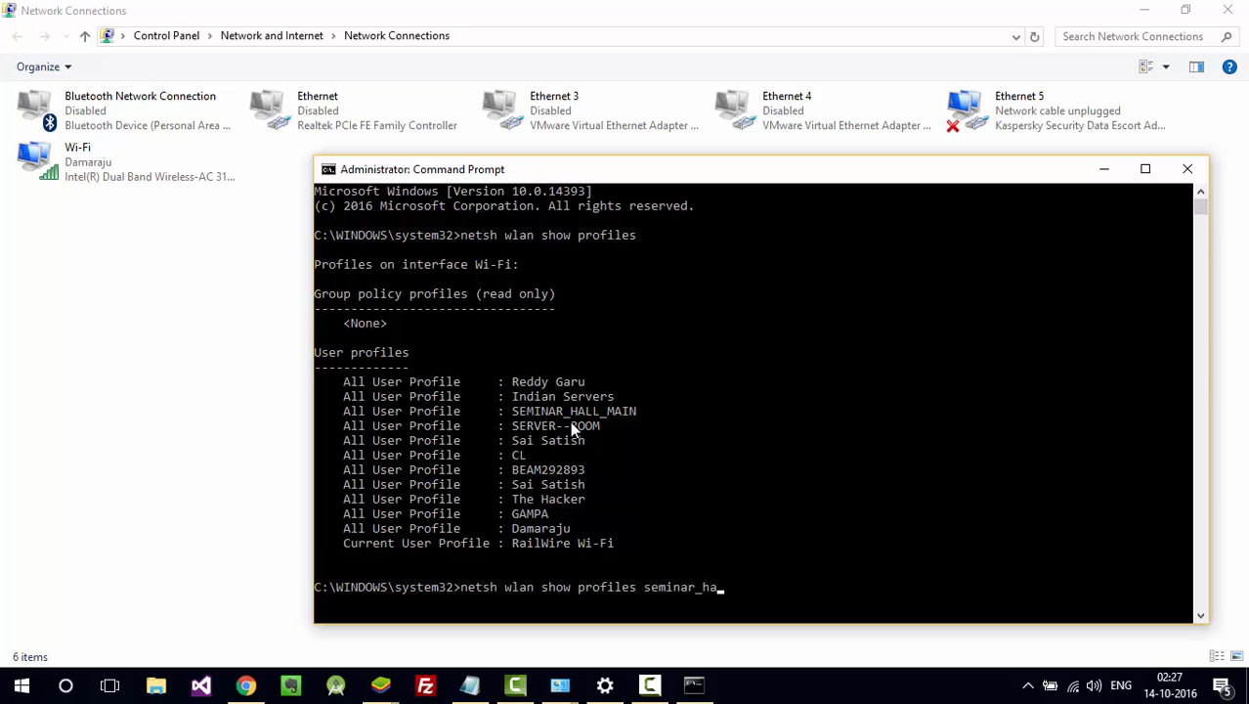
pyautogui.write('ll_')
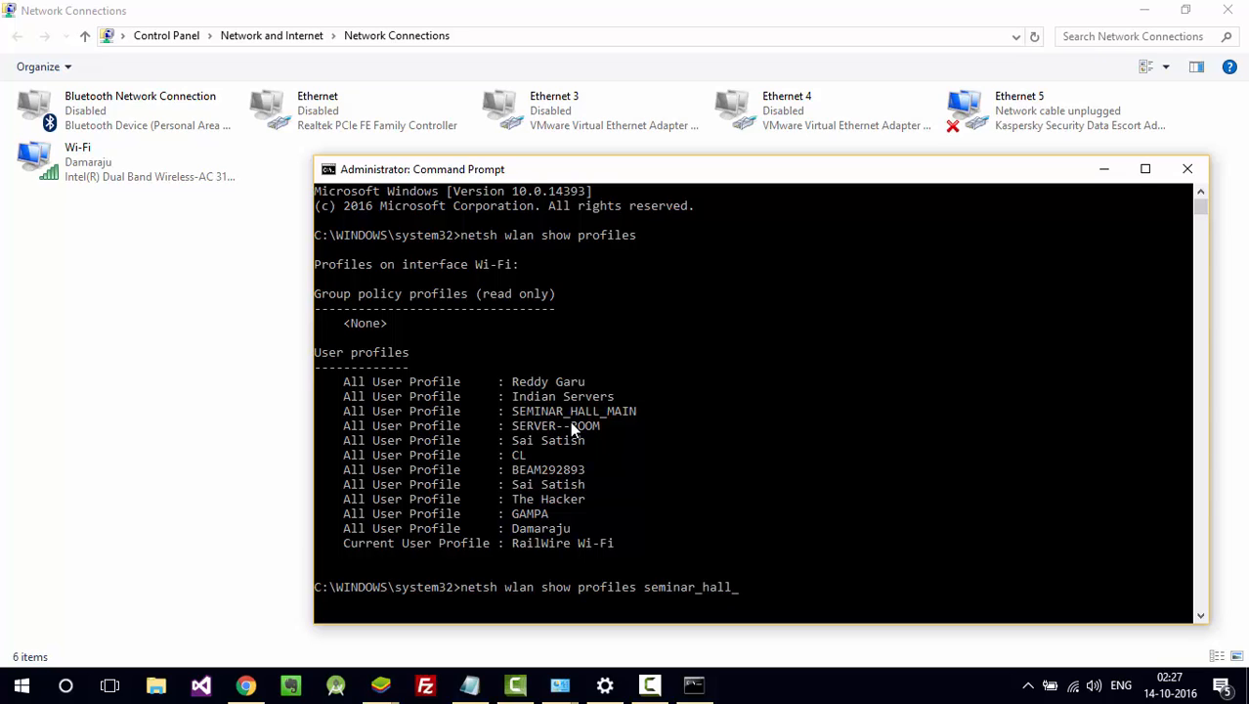
pyautogui.write('main key=')
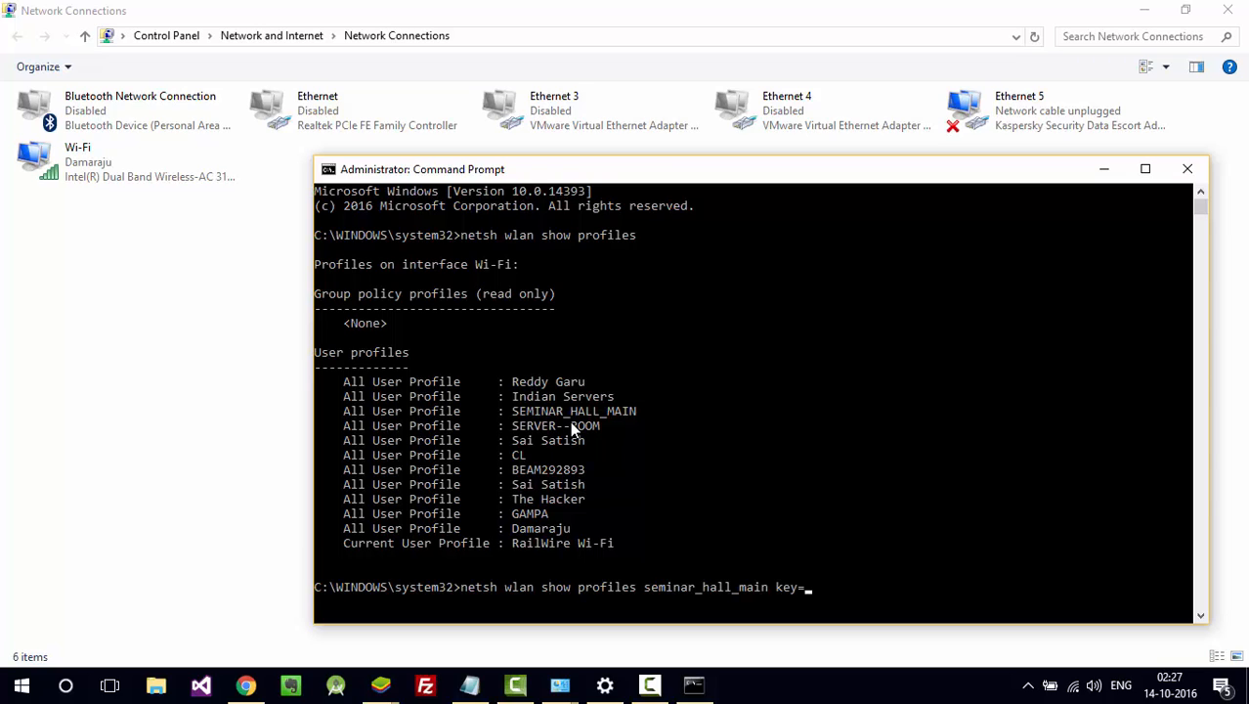
pyautogui.write('clear')
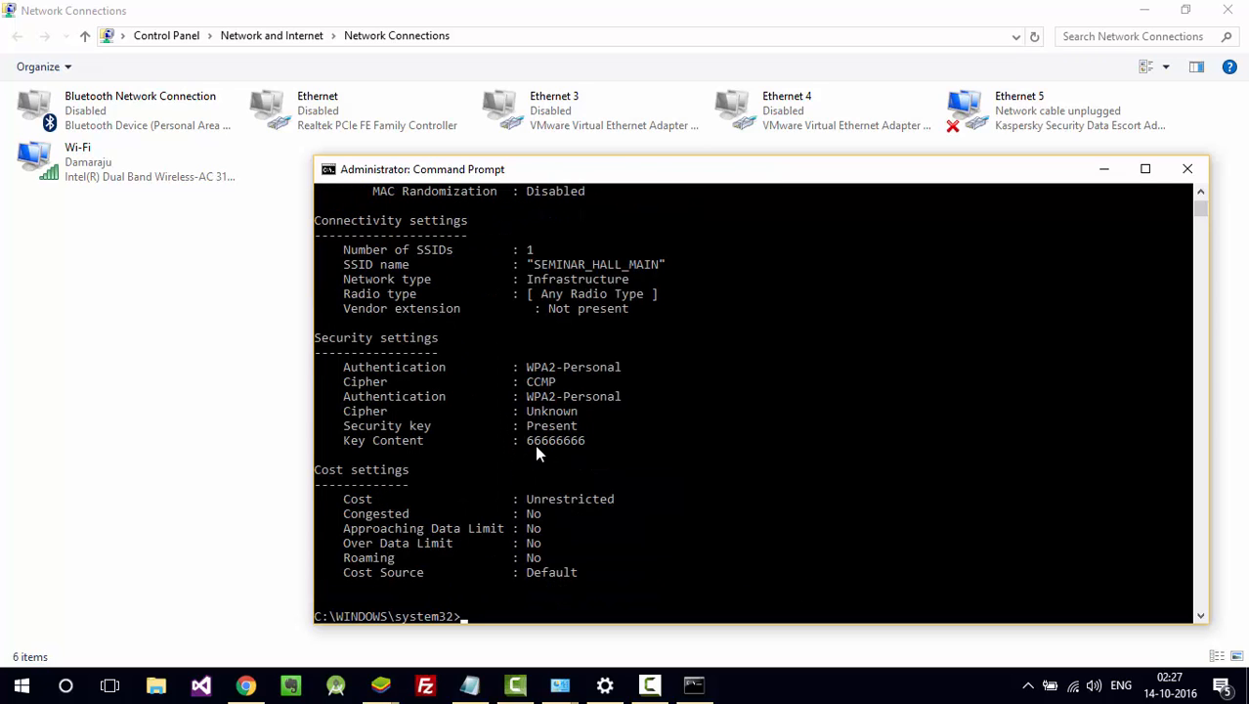
pyautogui.moveTo(545, 456)
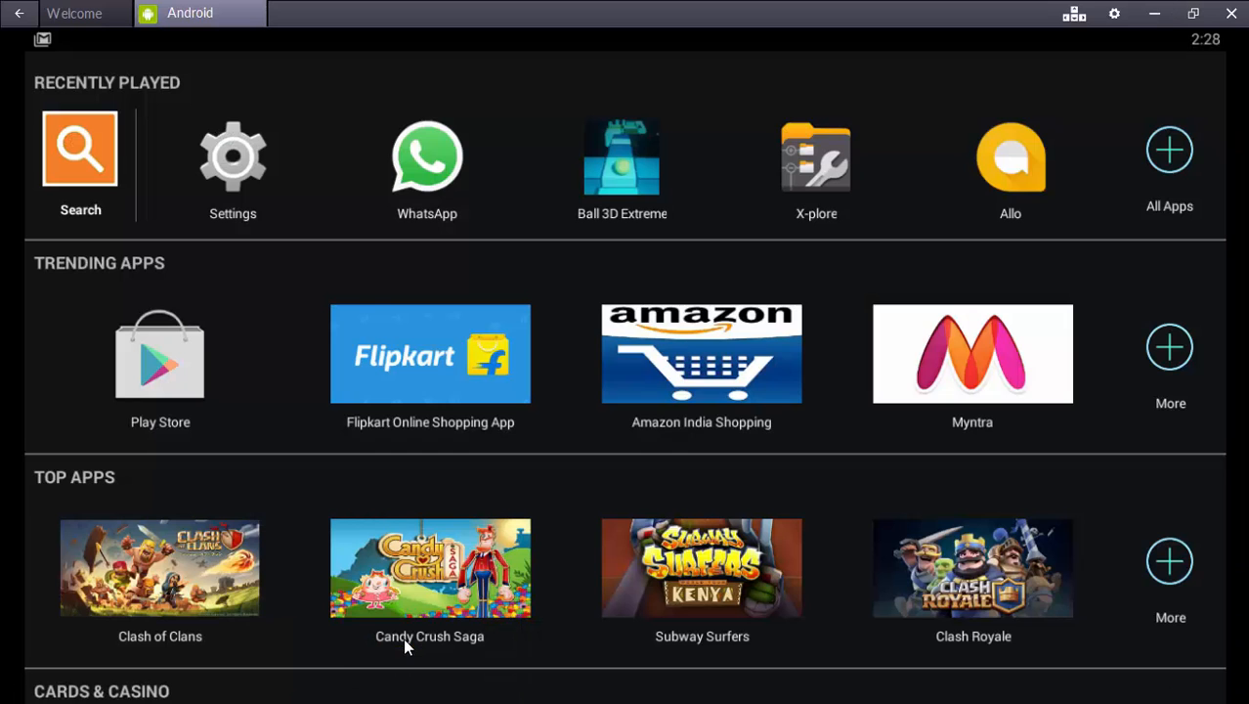
pyautogui.moveTo(962, 173)
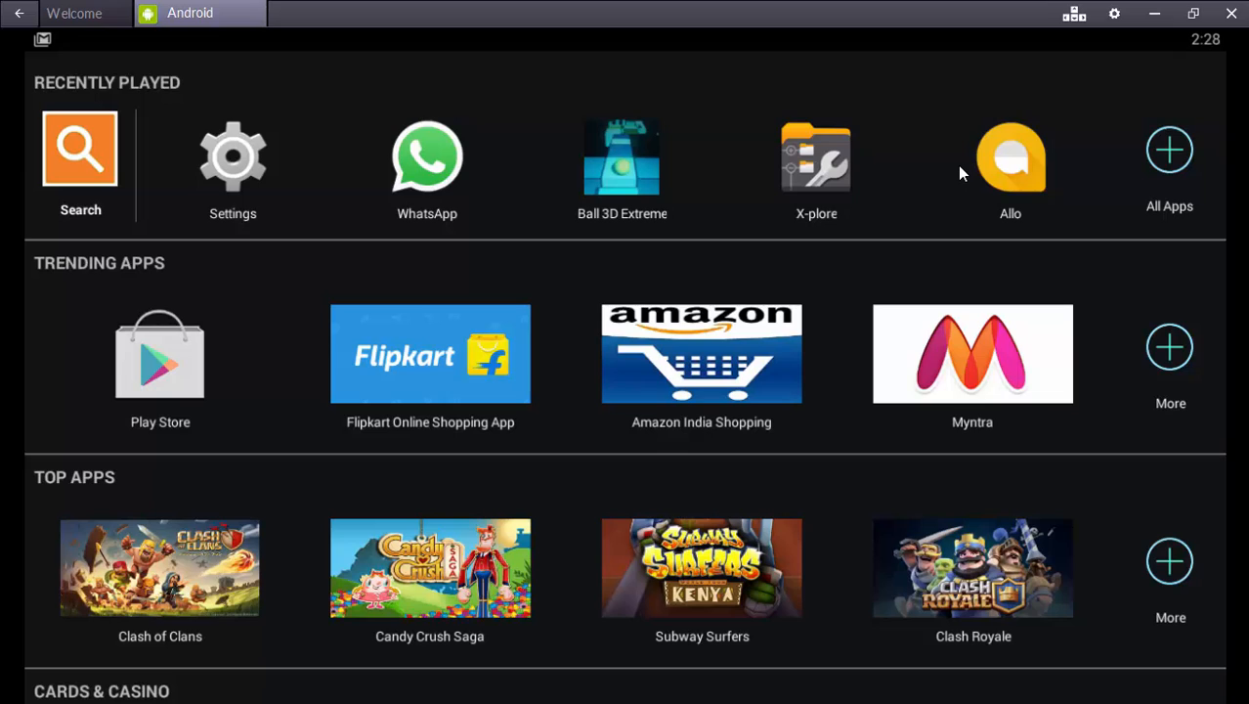
pyautogui.moveTo(487, 67)
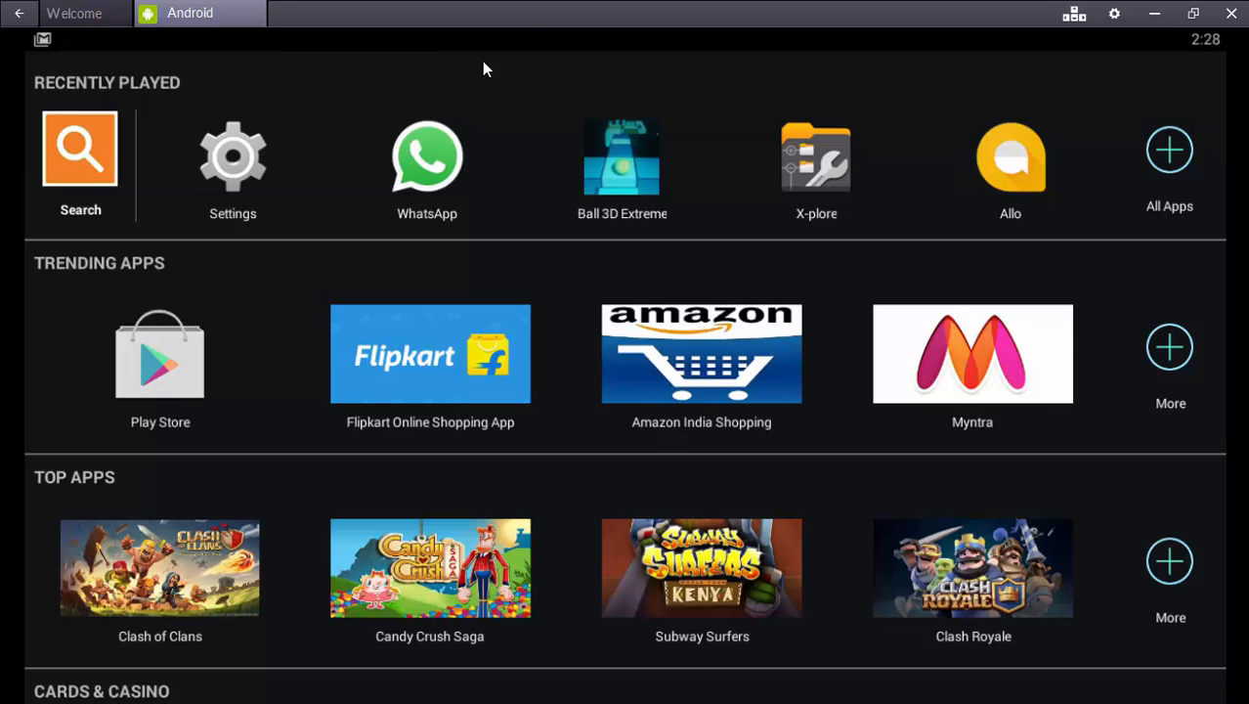
pyautogui.moveTo(543, 65)
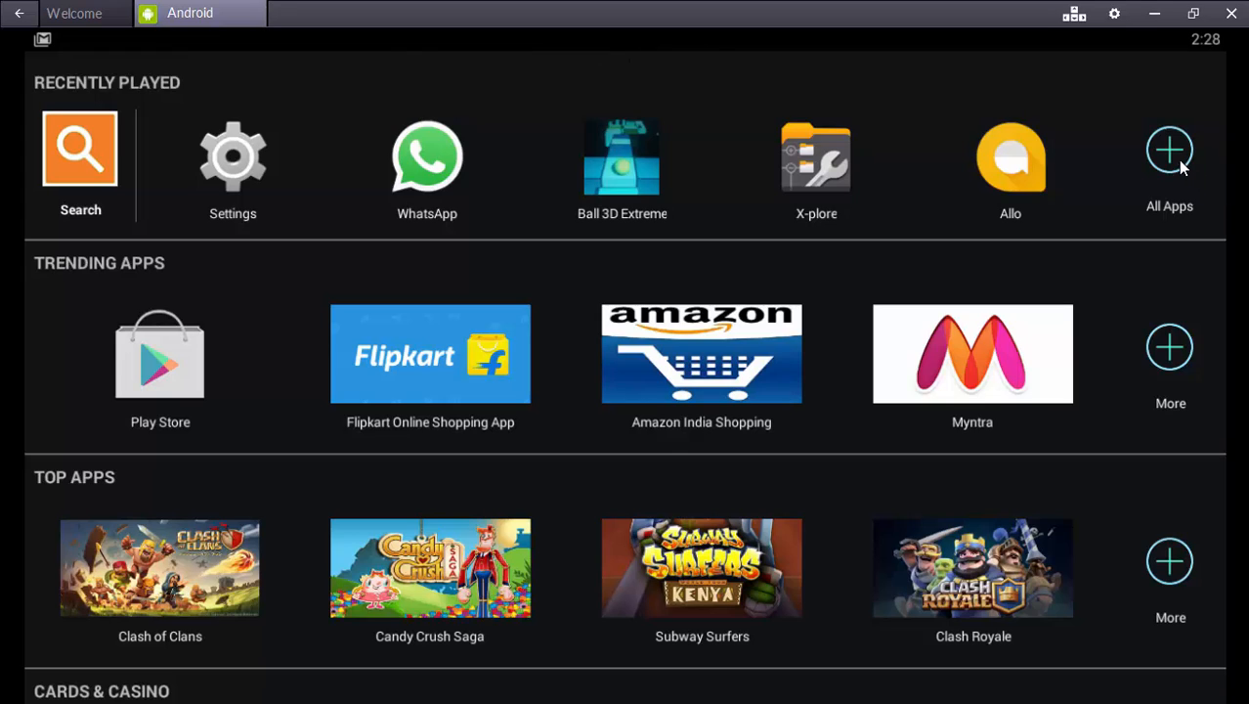
# Step: Open X-plore from the BlueStacks All Apps list
pyautogui.click(1168, 149)
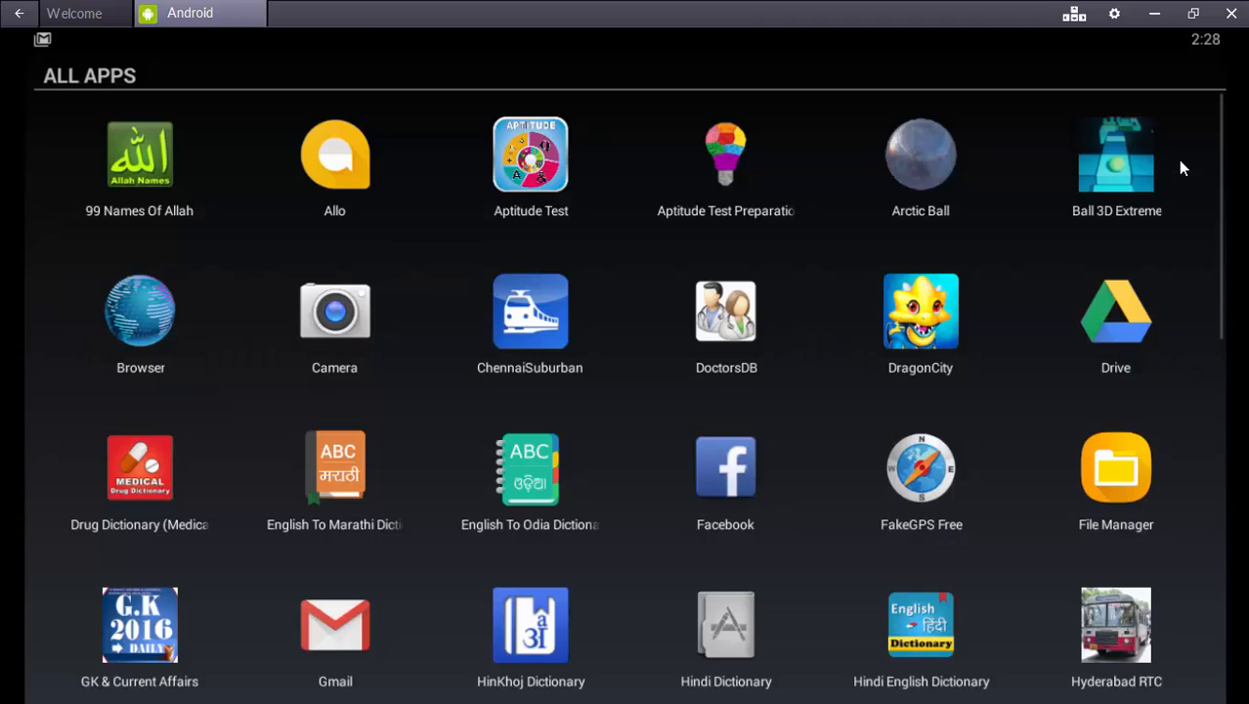
pyautogui.scroll(-3)
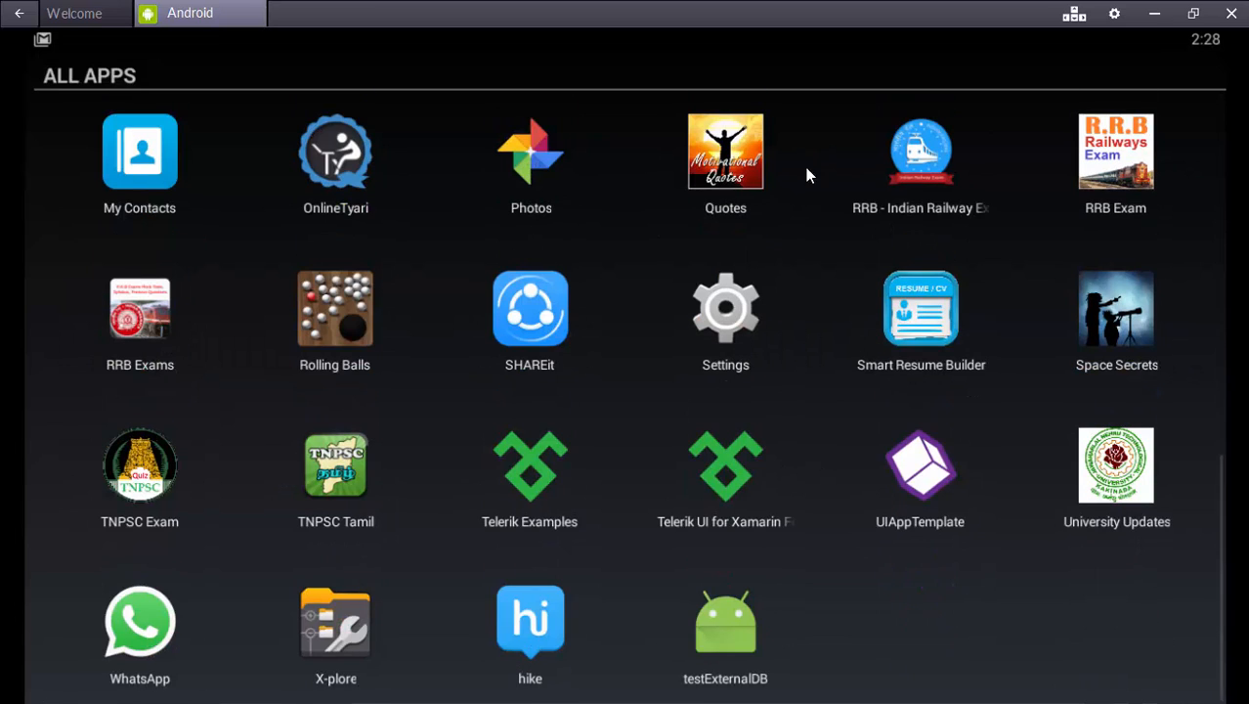
pyautogui.moveTo(183, 646)
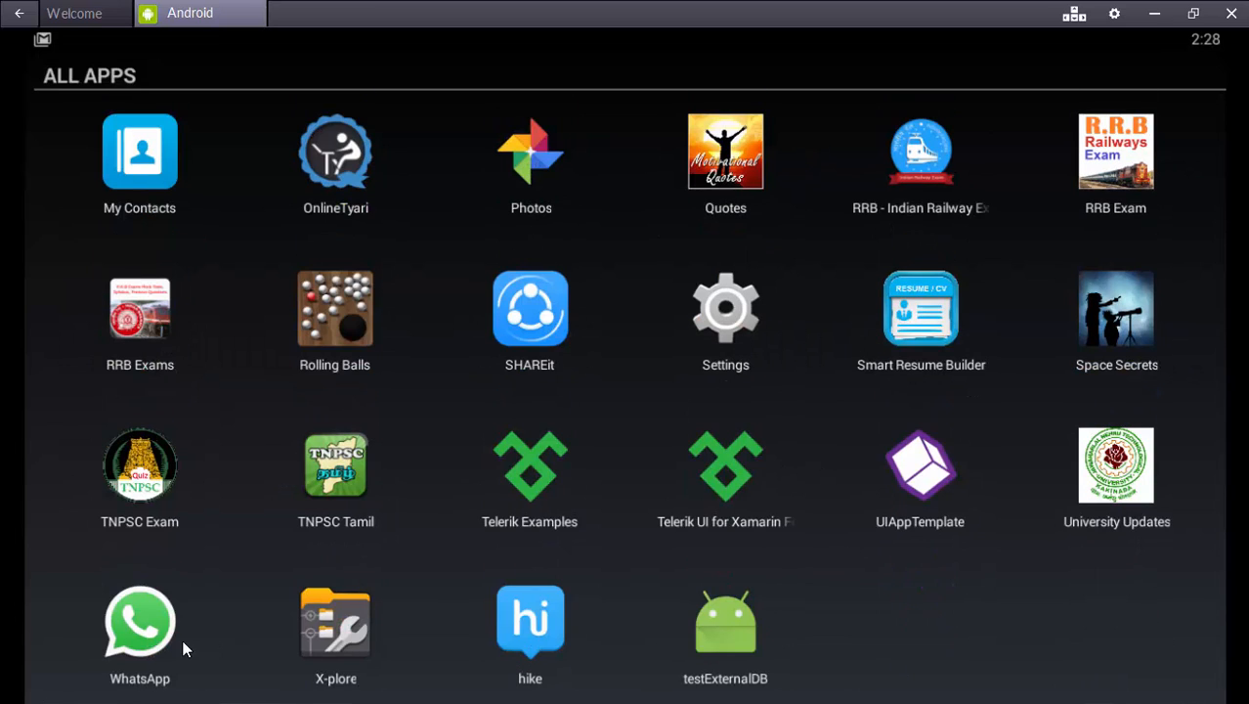
pyautogui.click(335, 620)
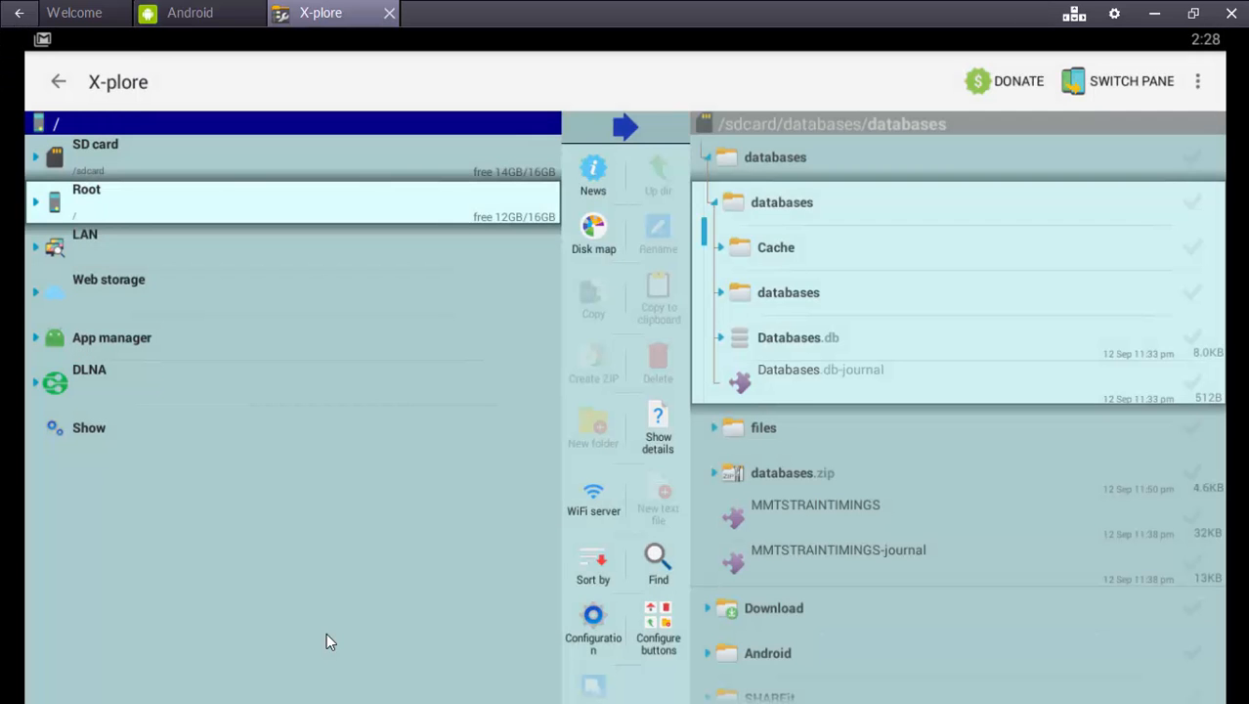
pyautogui.moveTo(44, 205)
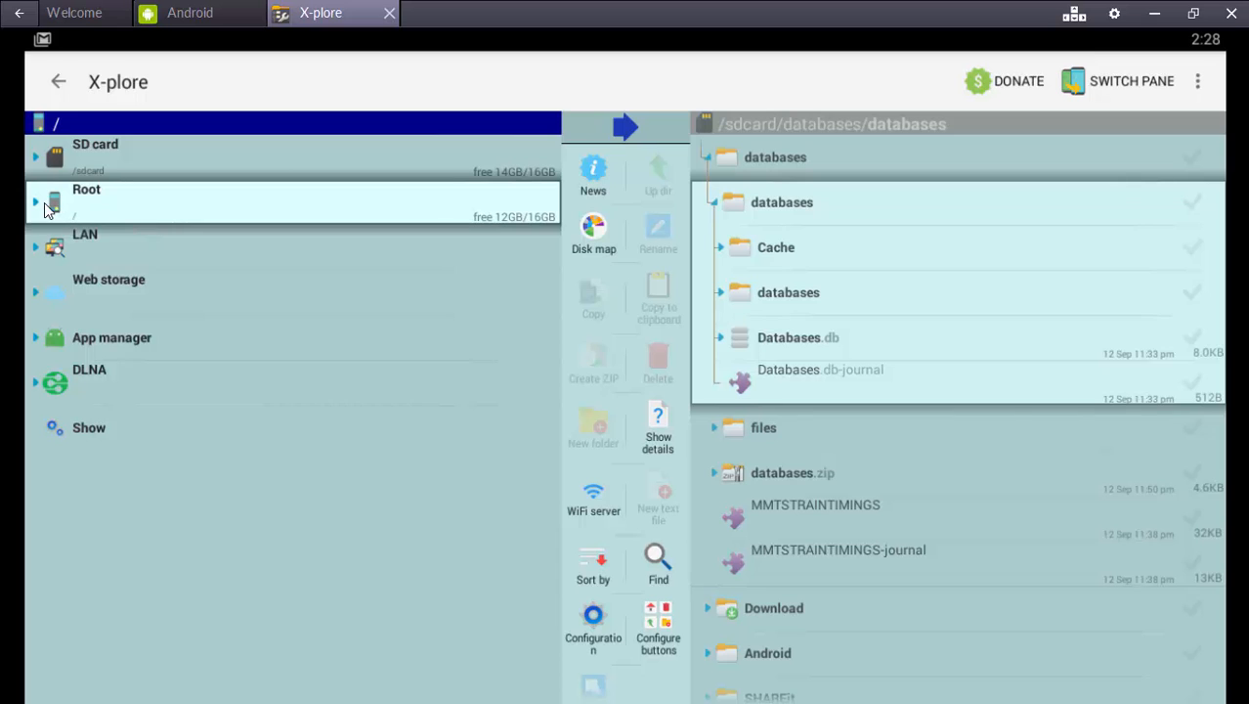
# Step: Expand Root, then data, misc and wifi in X-plore's left pane
pyautogui.click(86, 192)
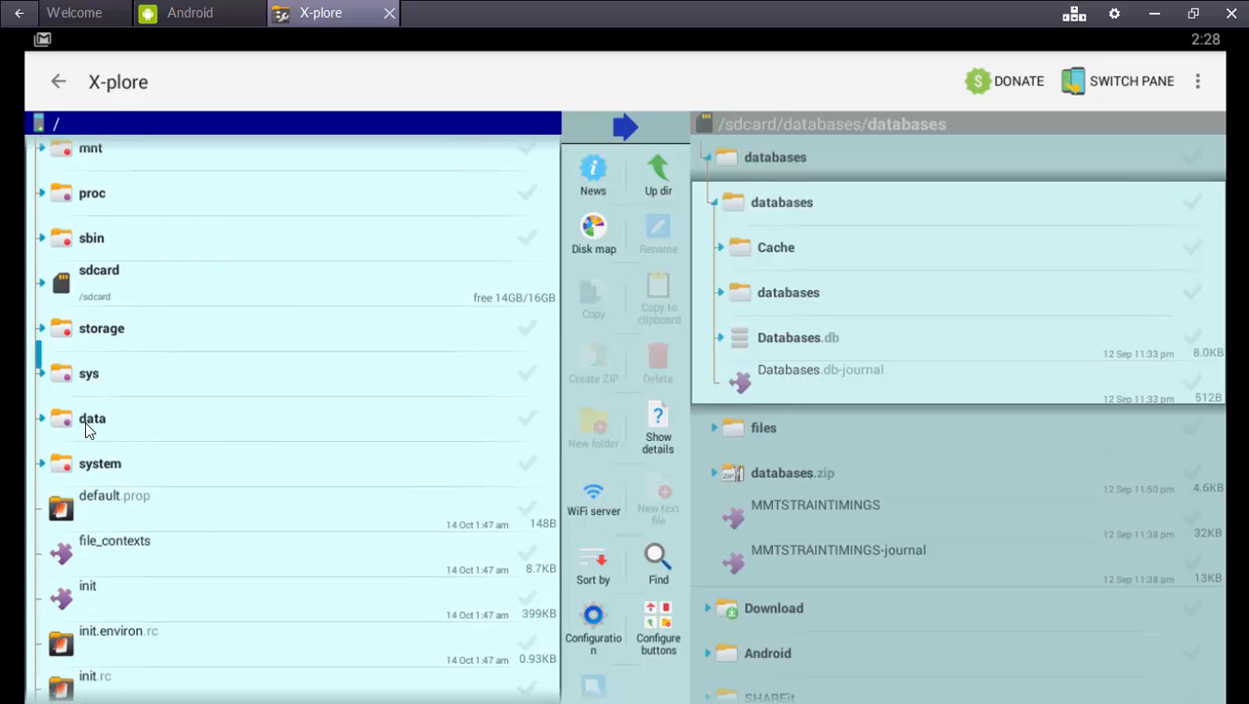
pyautogui.click(89, 418)
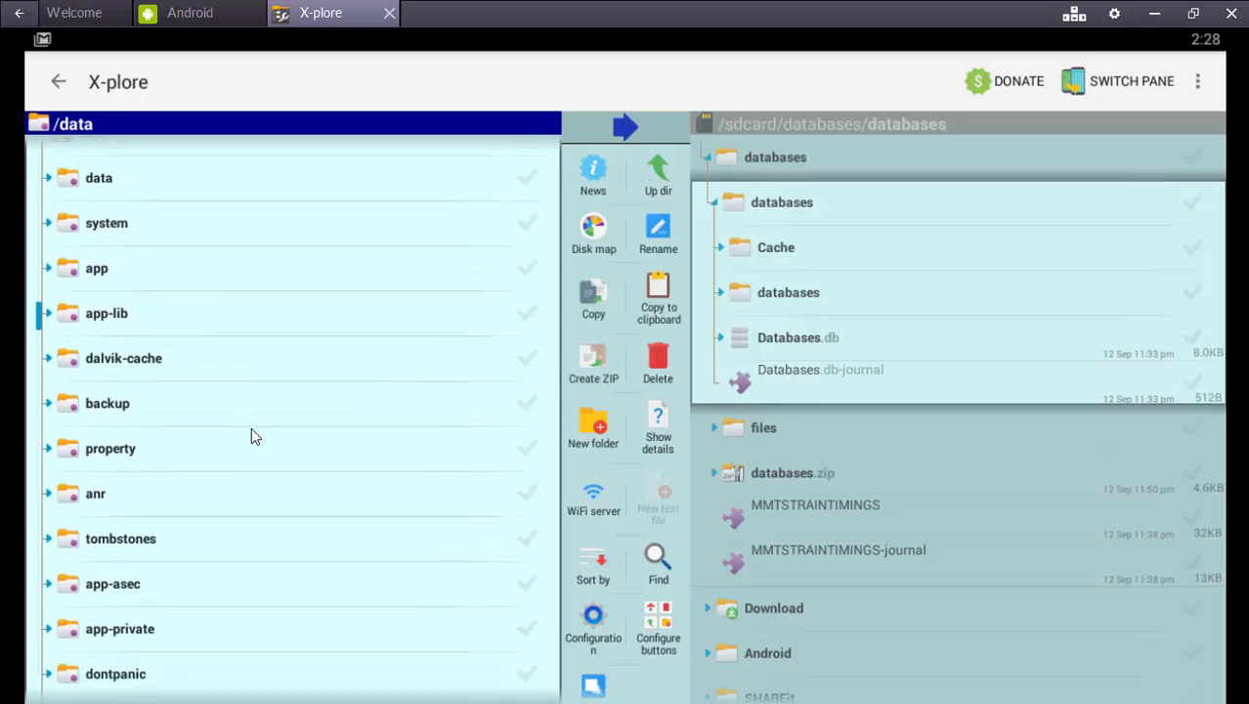
pyautogui.scroll(-3)
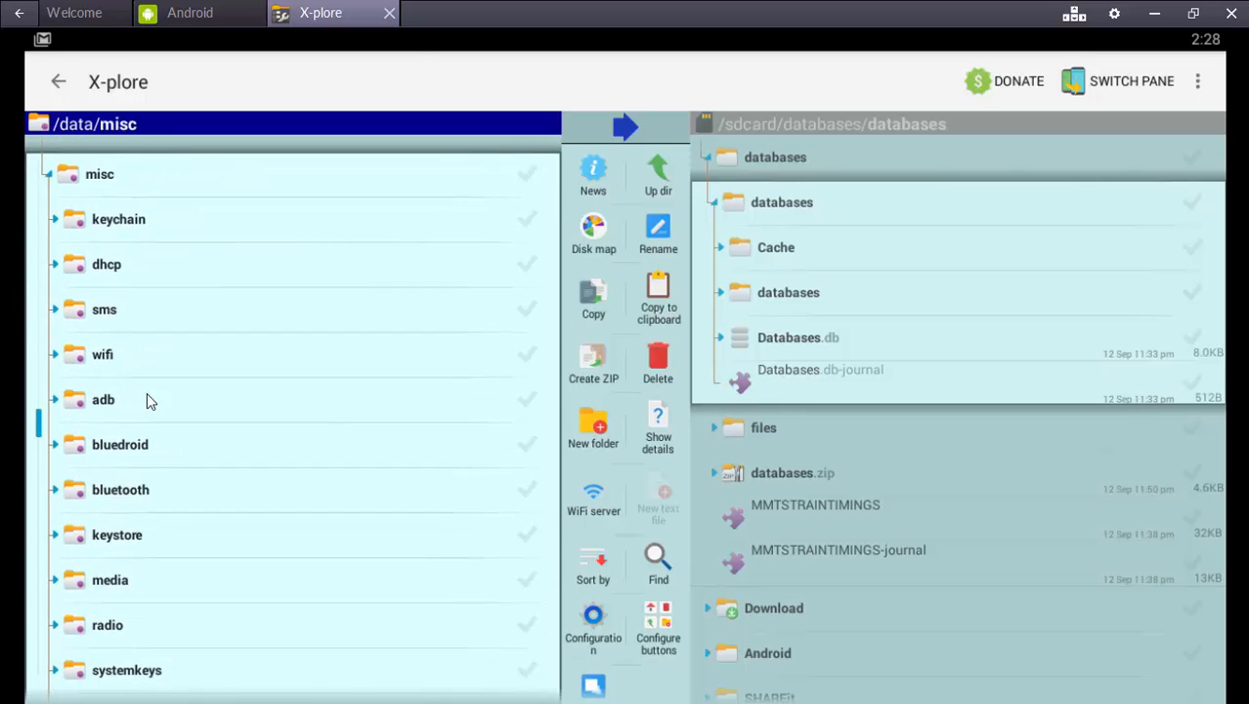
pyautogui.click(102, 354)
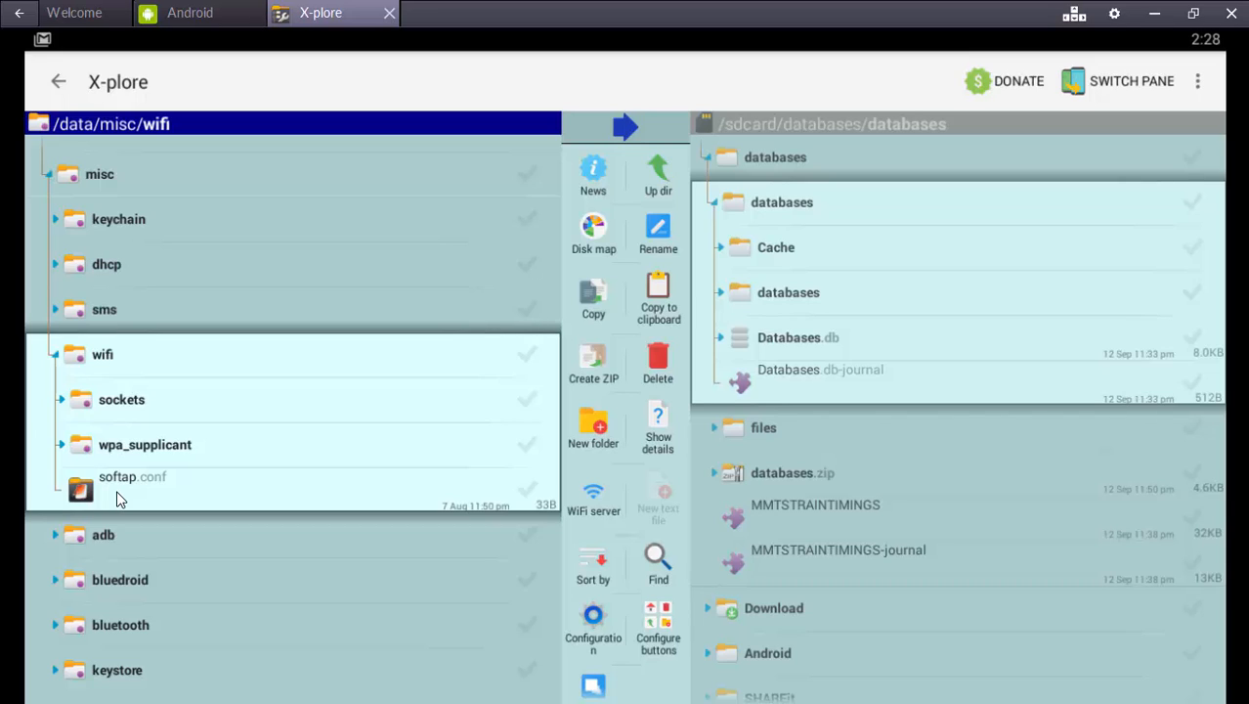
# Step: Long-press softap.conf and choose 'Open by…' to pick an app
pyautogui.click(125, 484)
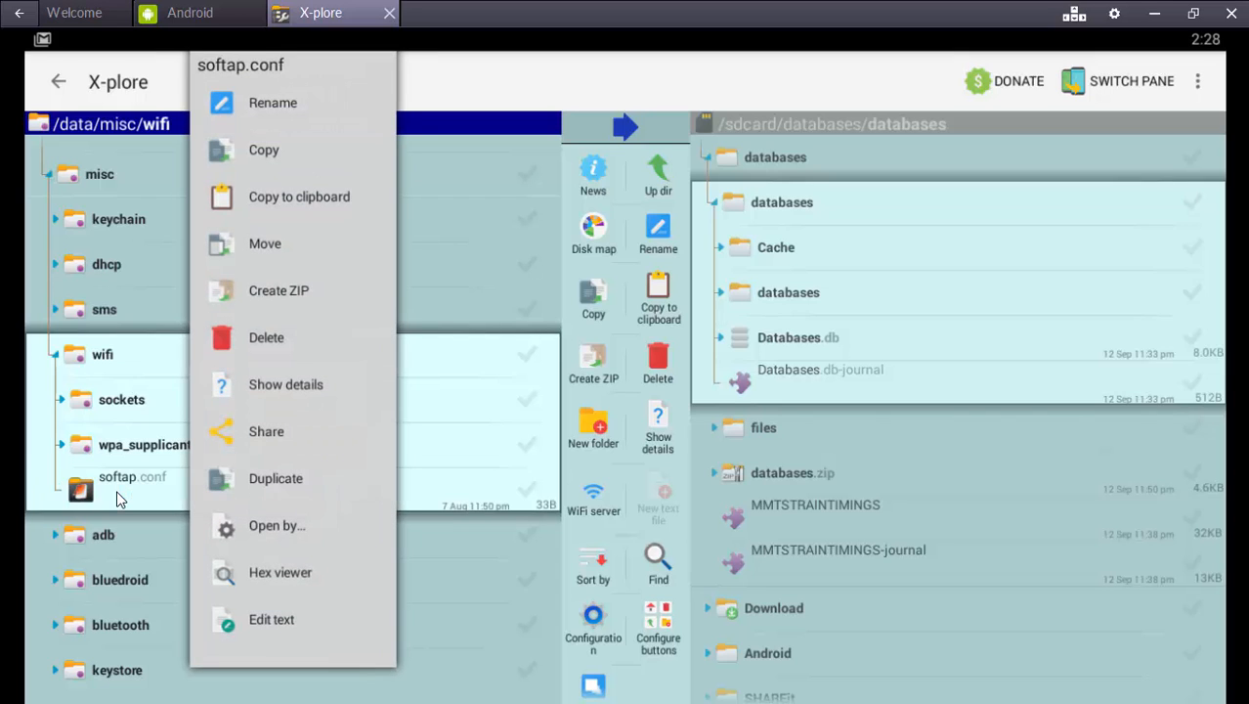
pyautogui.moveTo(296, 536)
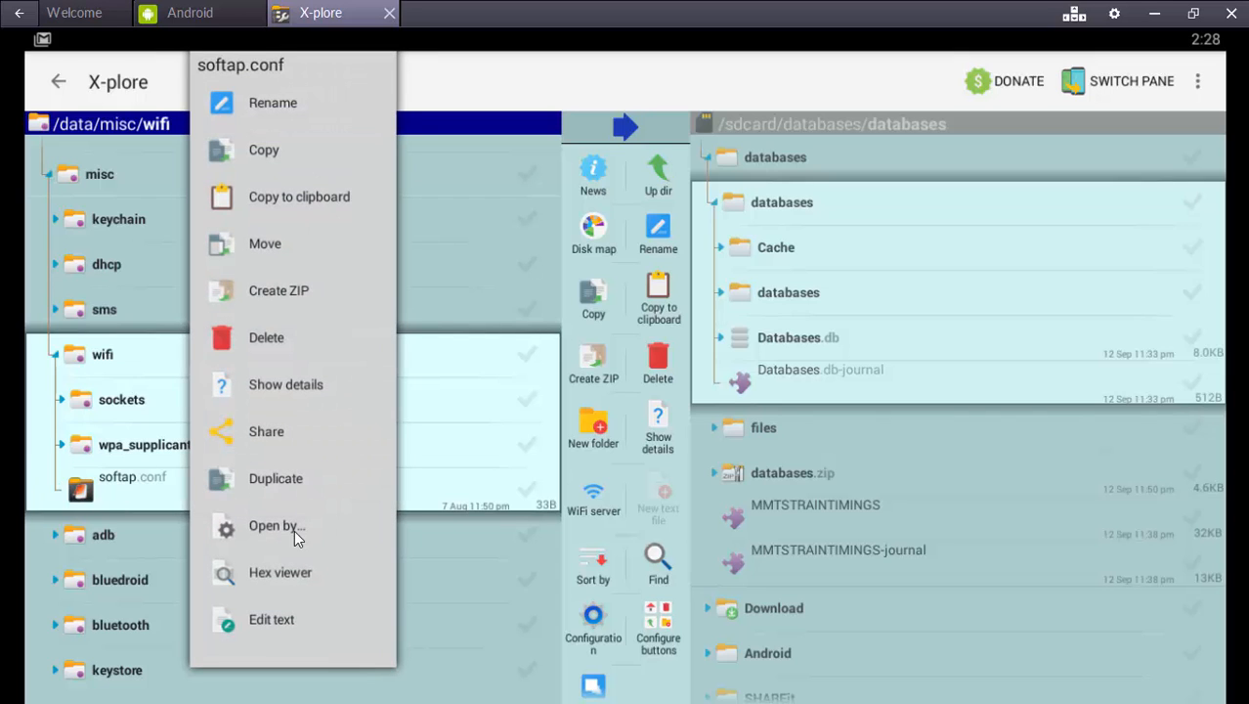
pyautogui.click(272, 526)
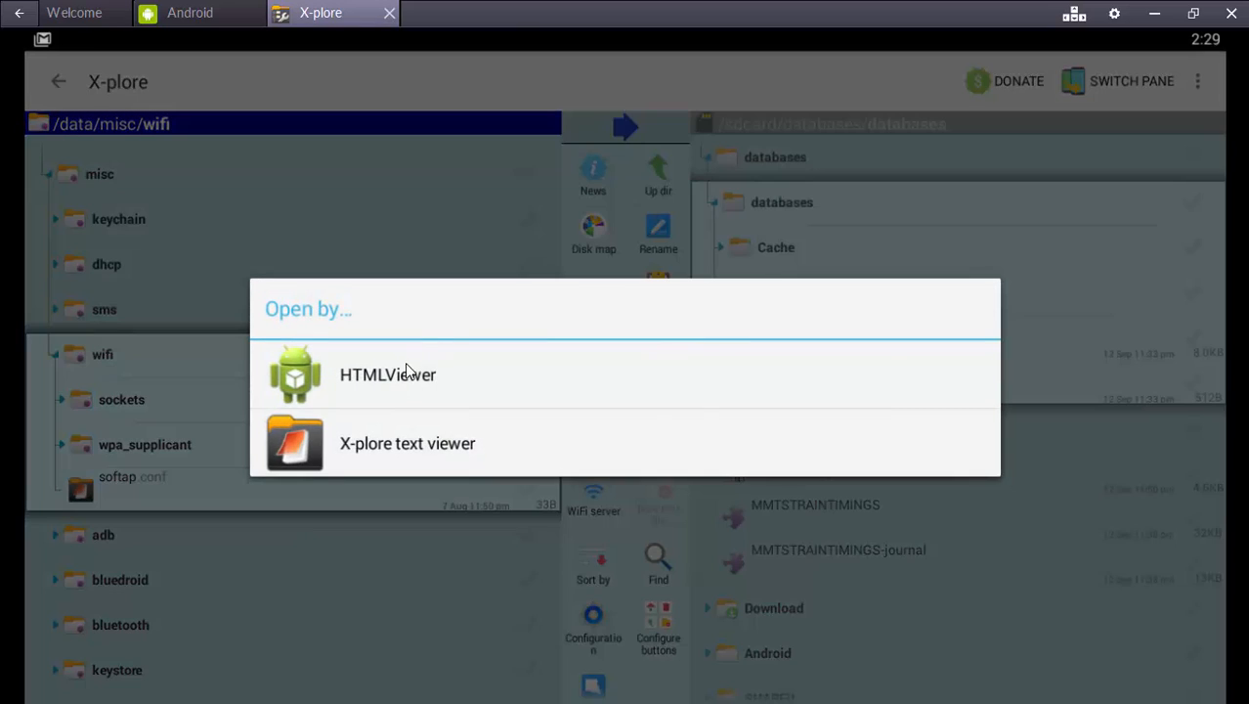
pyautogui.moveTo(433, 397)
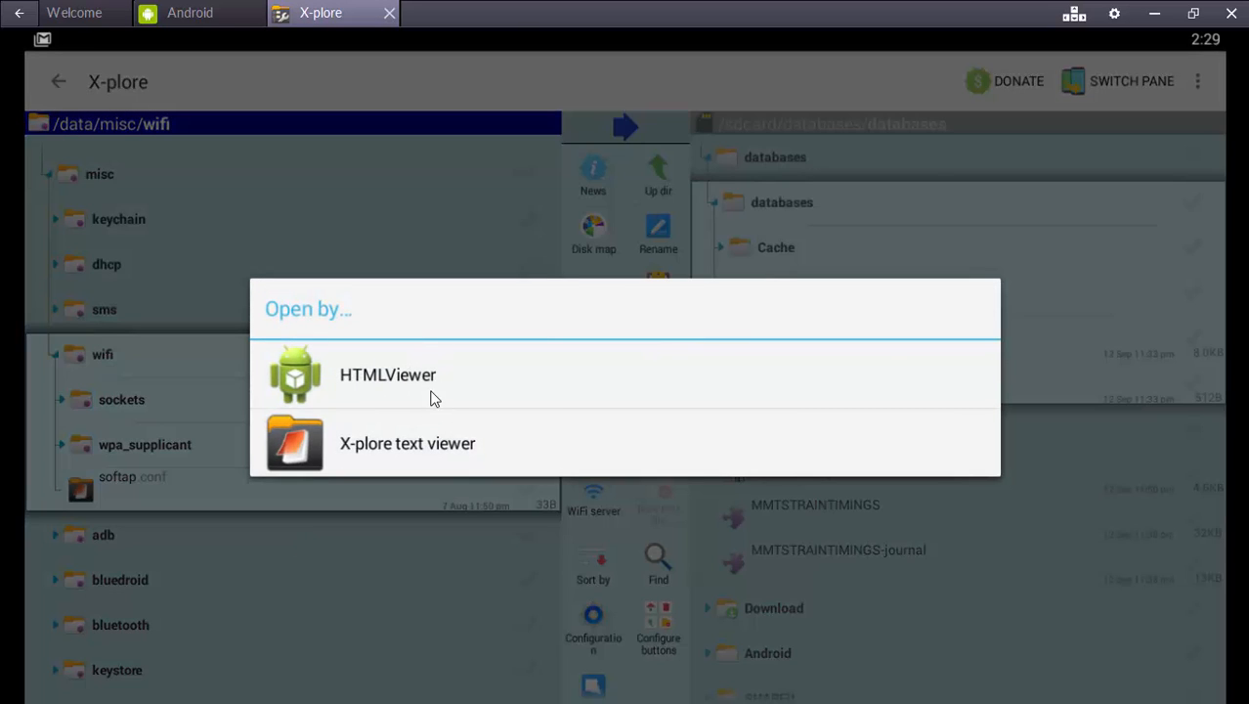